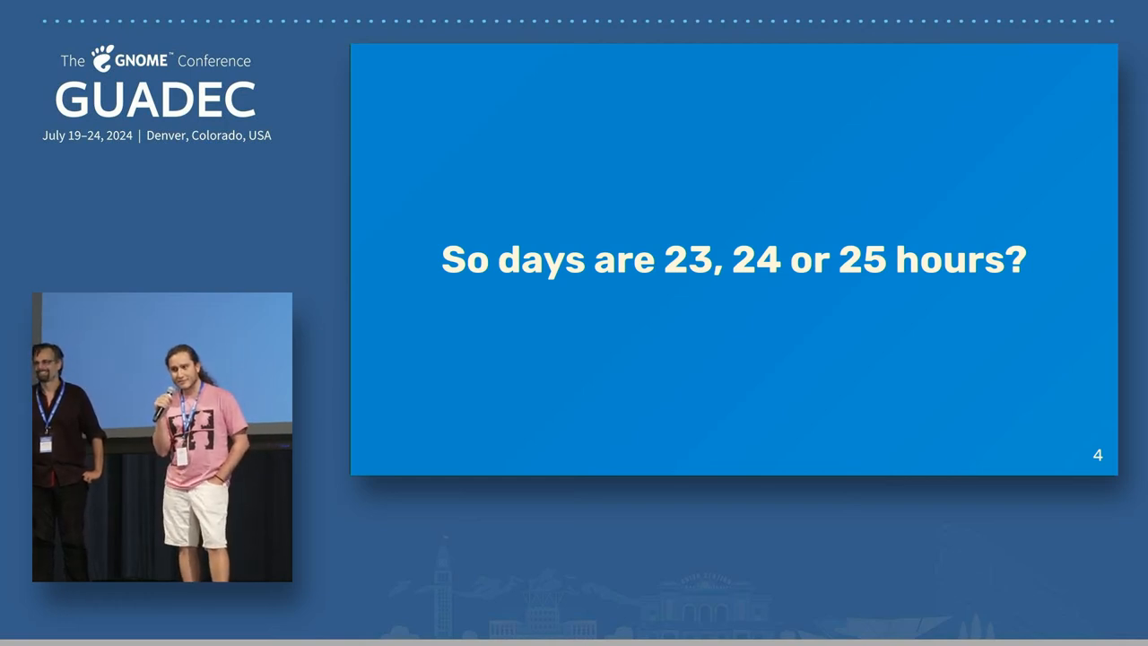
key("Right")
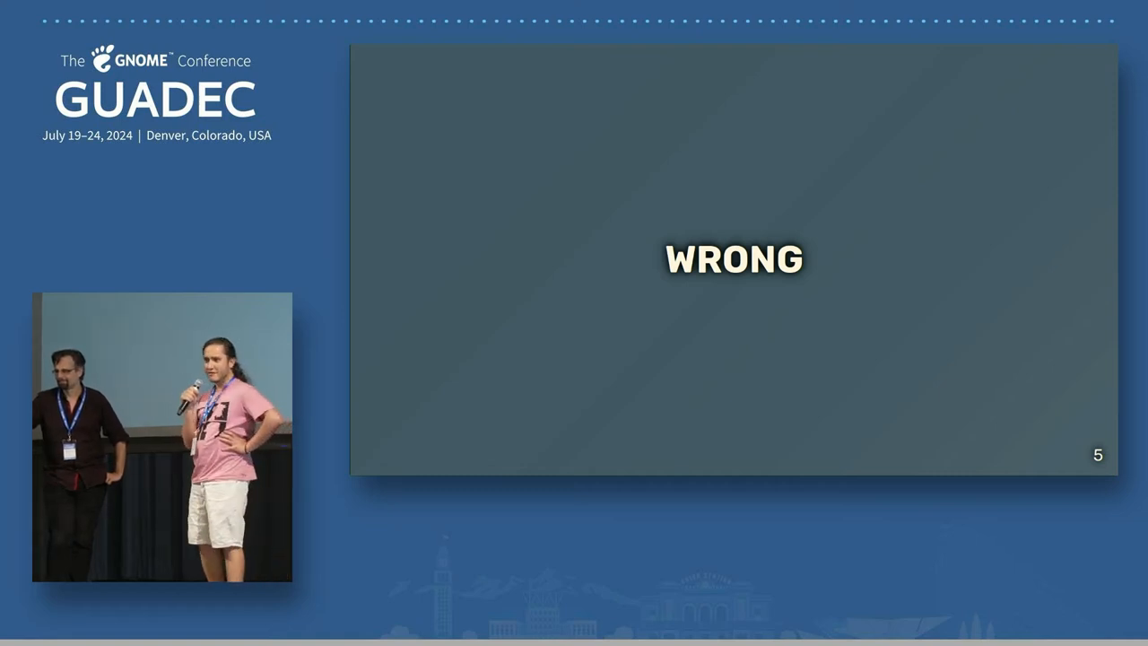
key("Right")
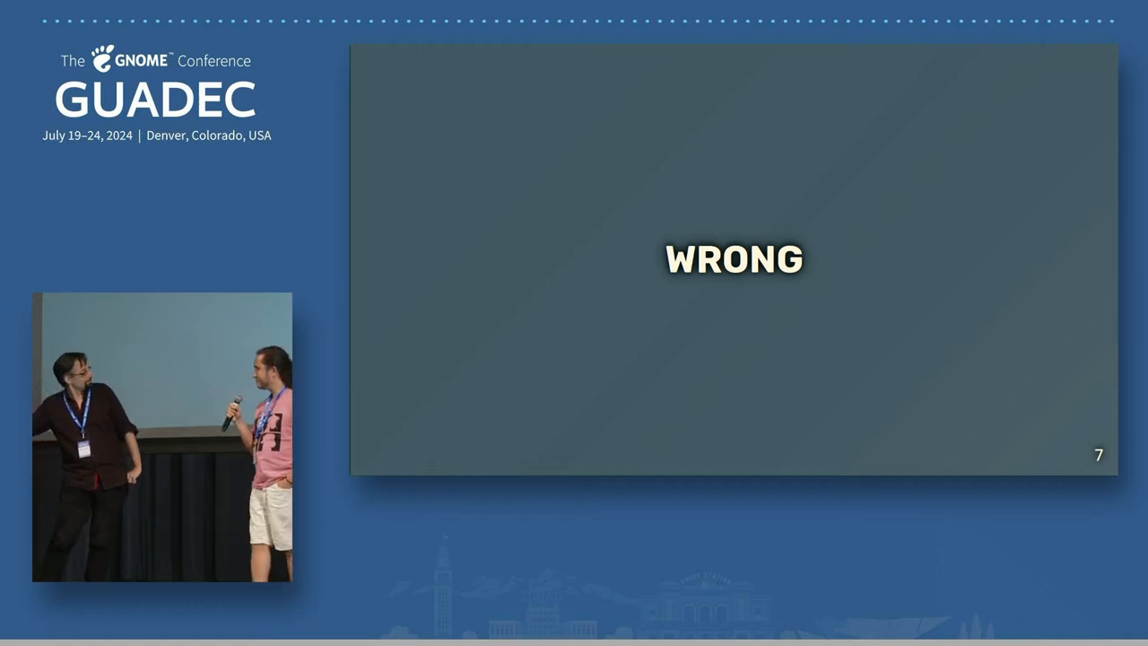
key("right")
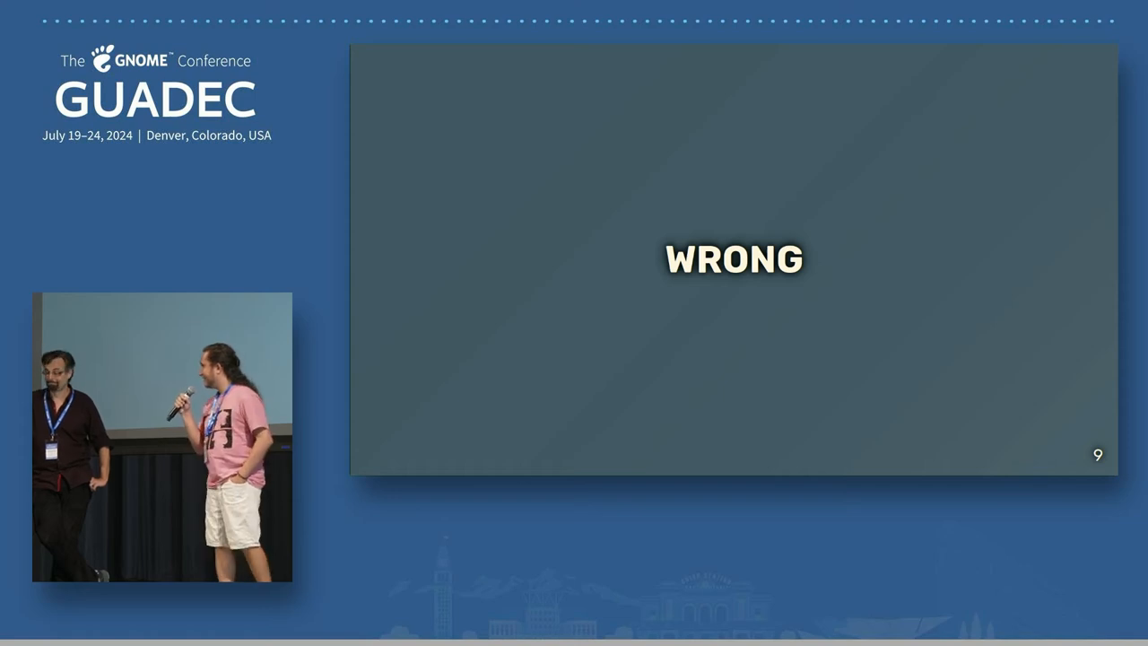
key("Right")
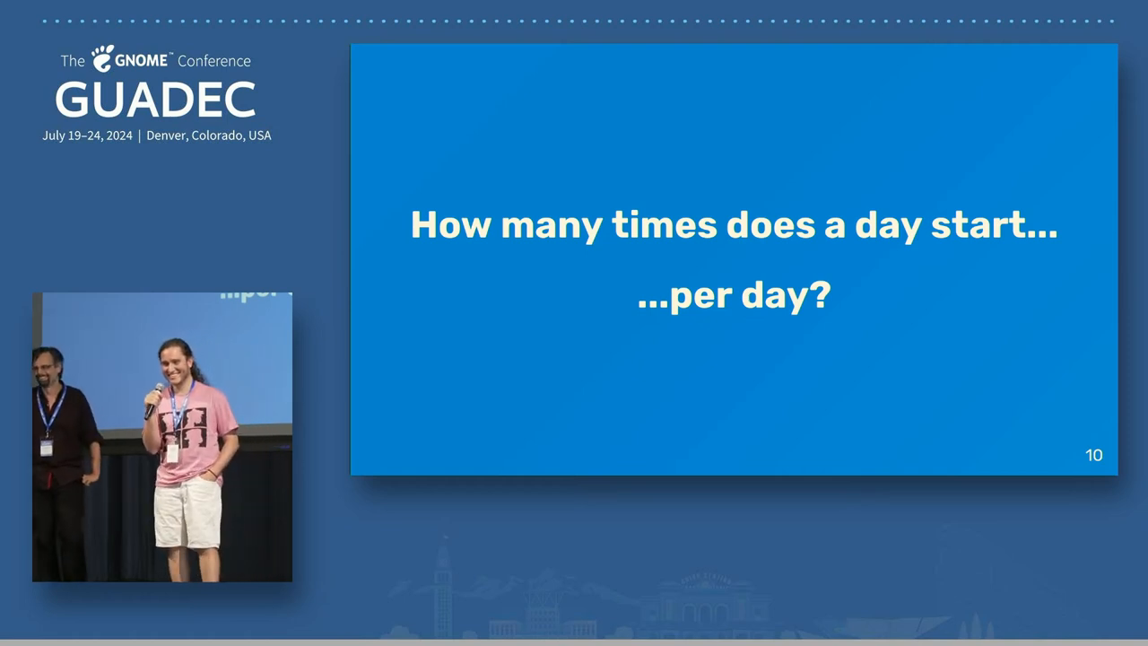
key("Right")
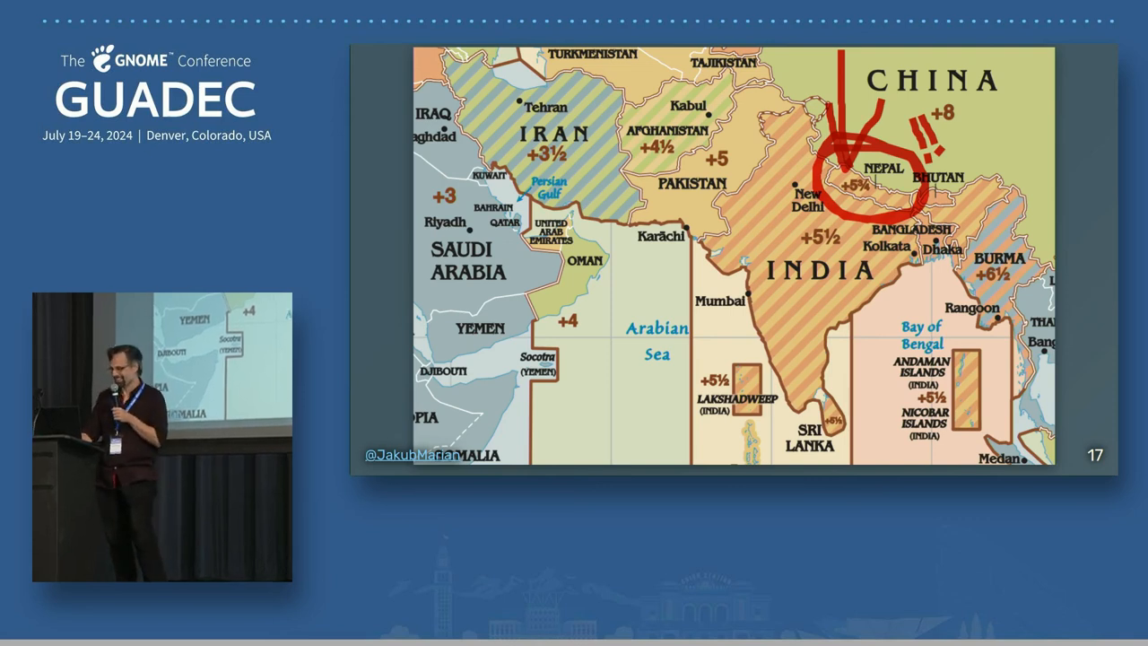
key("right")
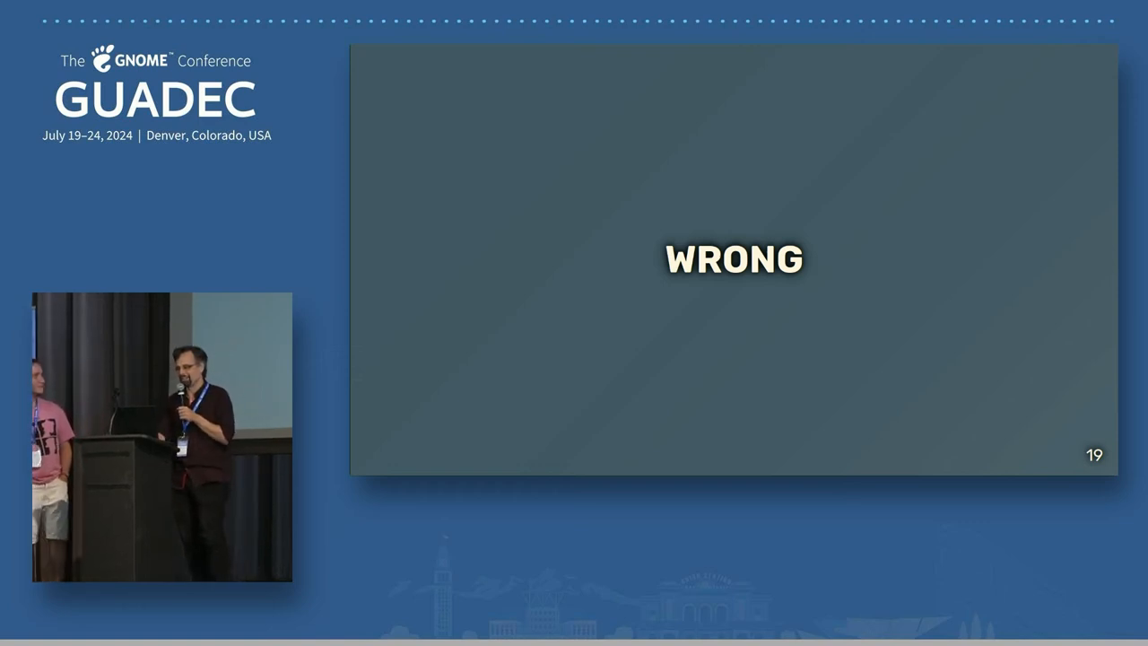
key("Right")
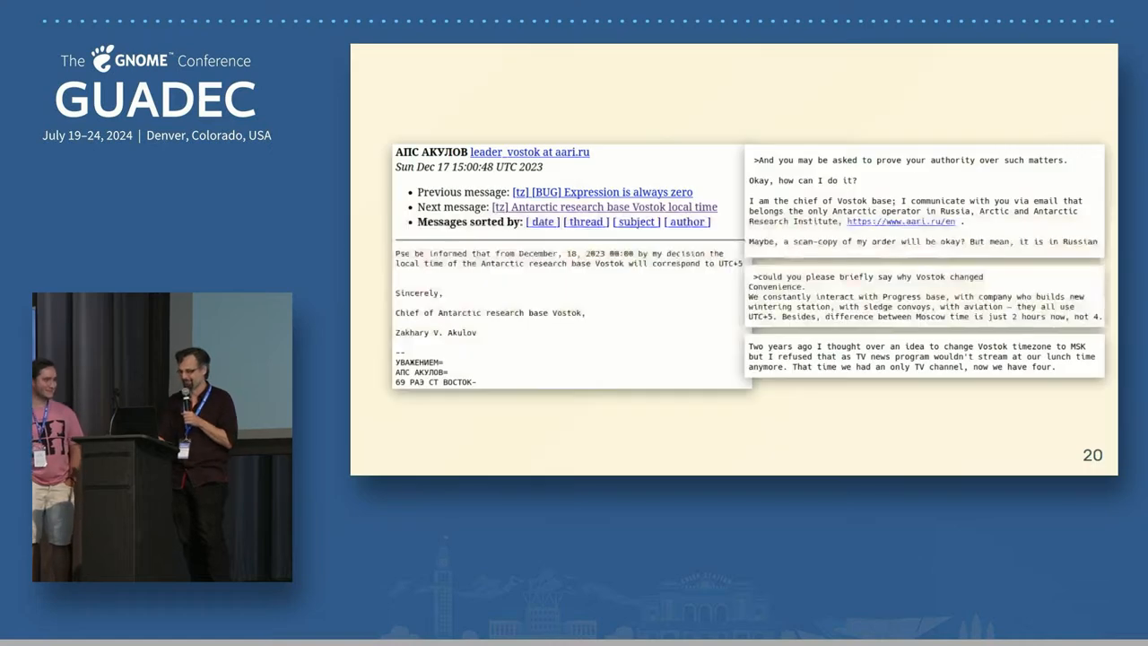